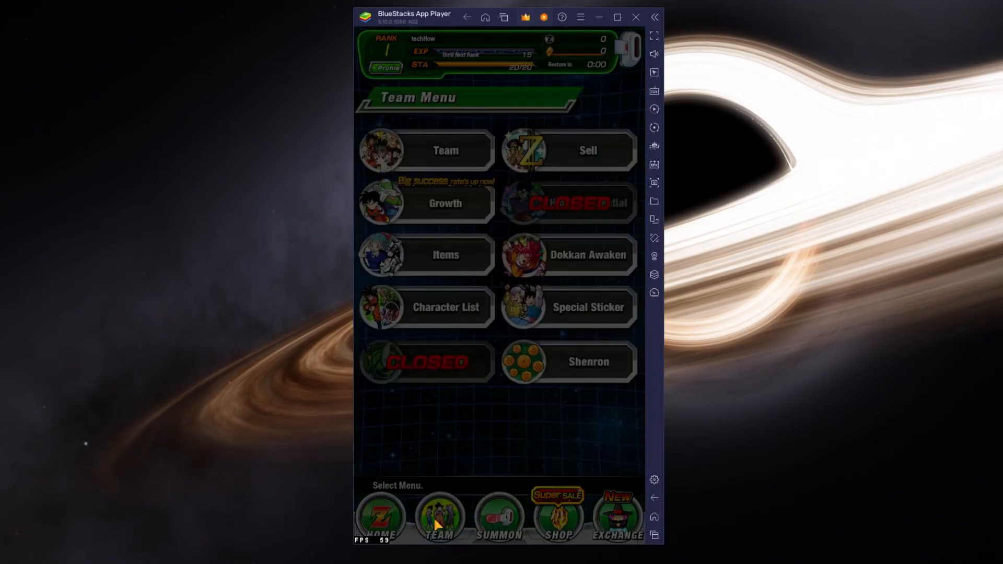
Download the BlueStacks 5 installer from bluestacks.com and run the downloaded .exe.
left_click(425, 151)
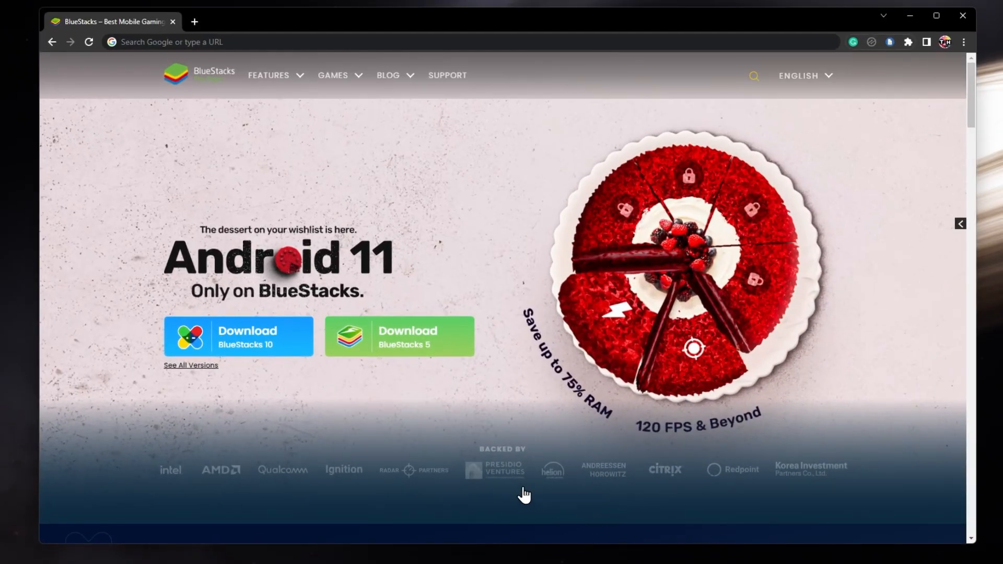
mouse_move(3, 415)
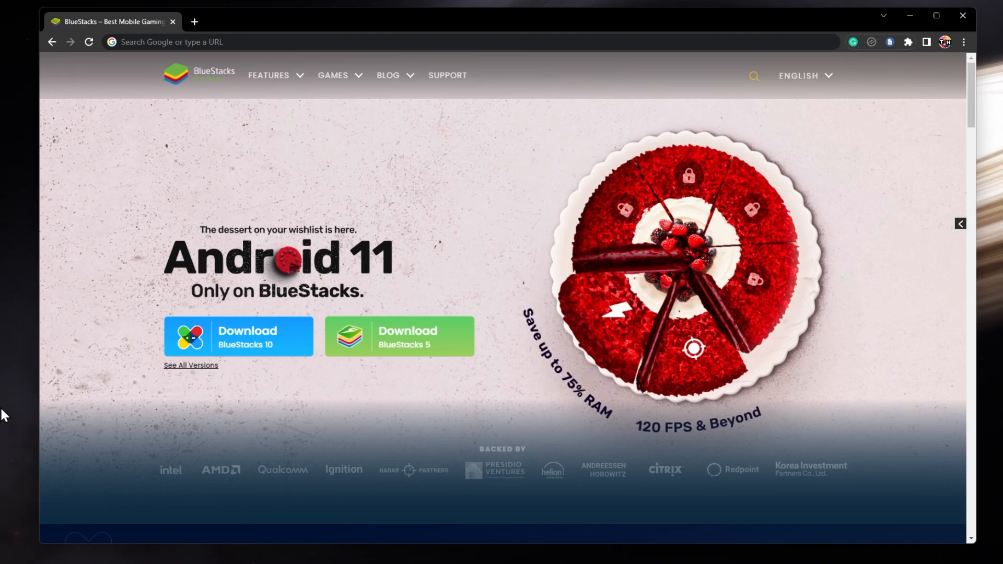
mouse_move(61, 417)
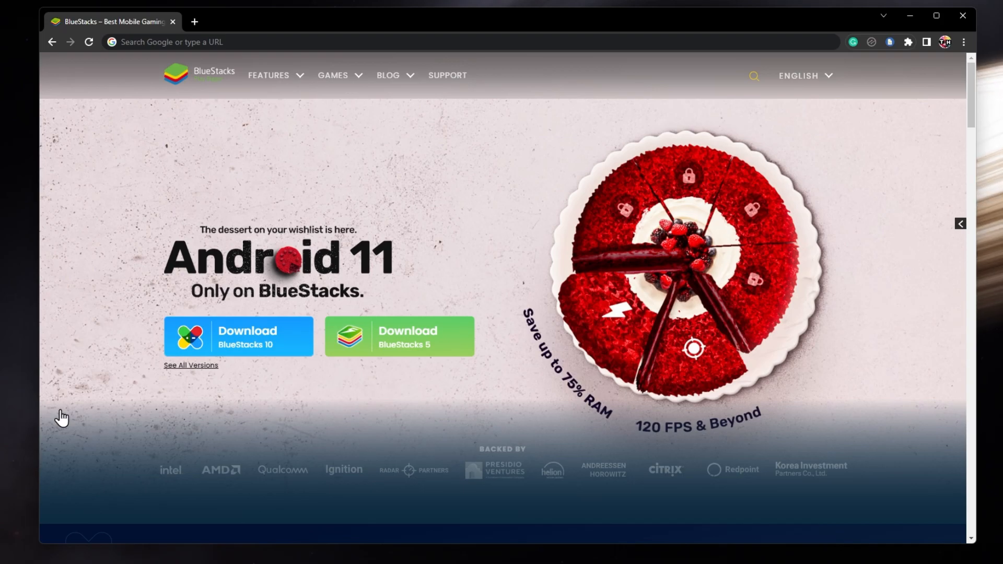
left_click(398, 335)
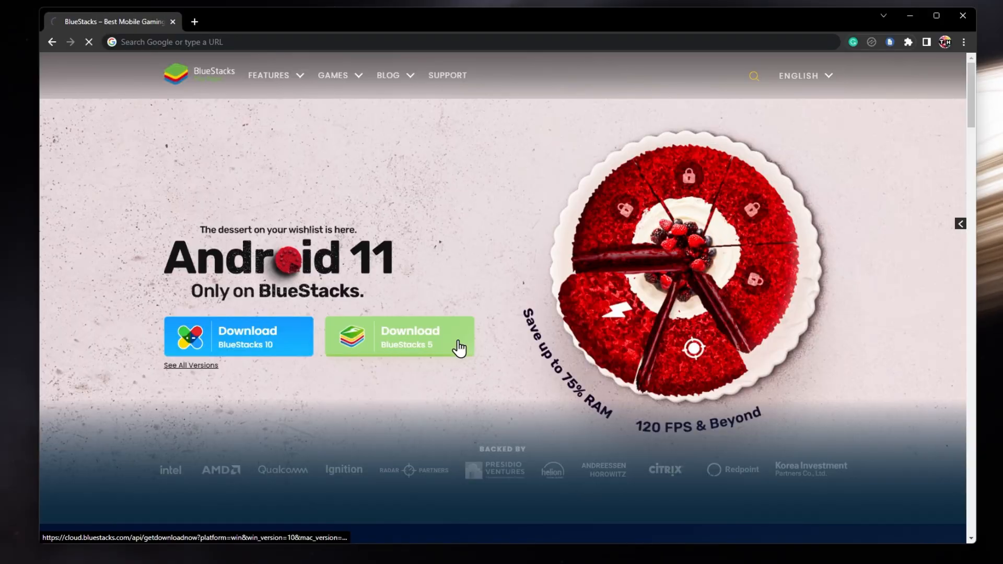
left_click(398, 336)
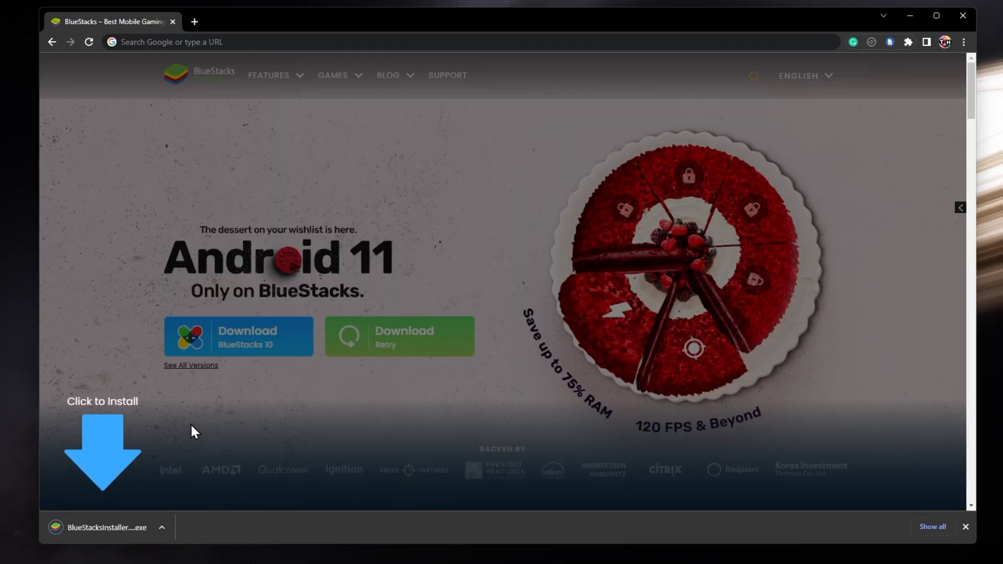
left_click(161, 526)
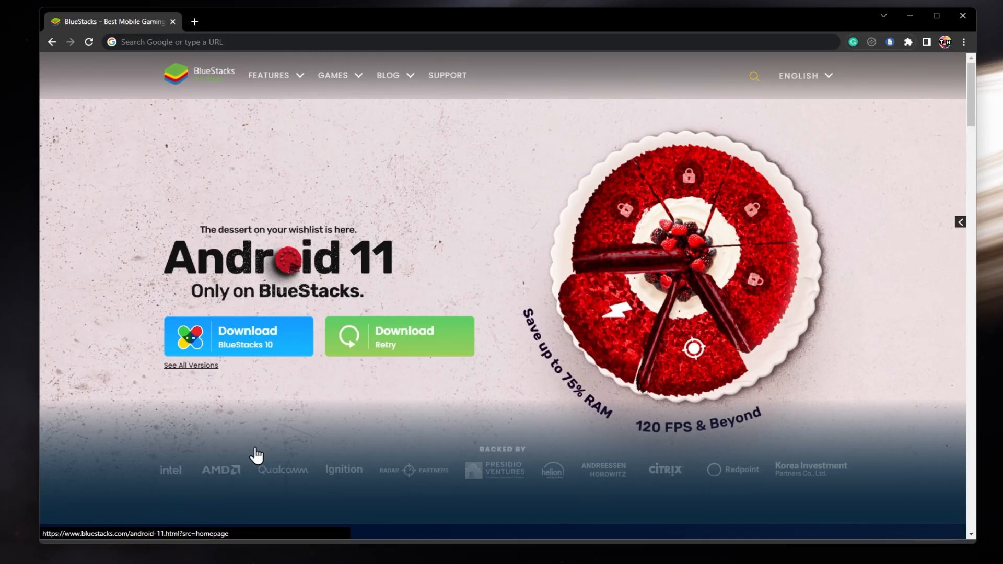
mouse_move(411, 373)
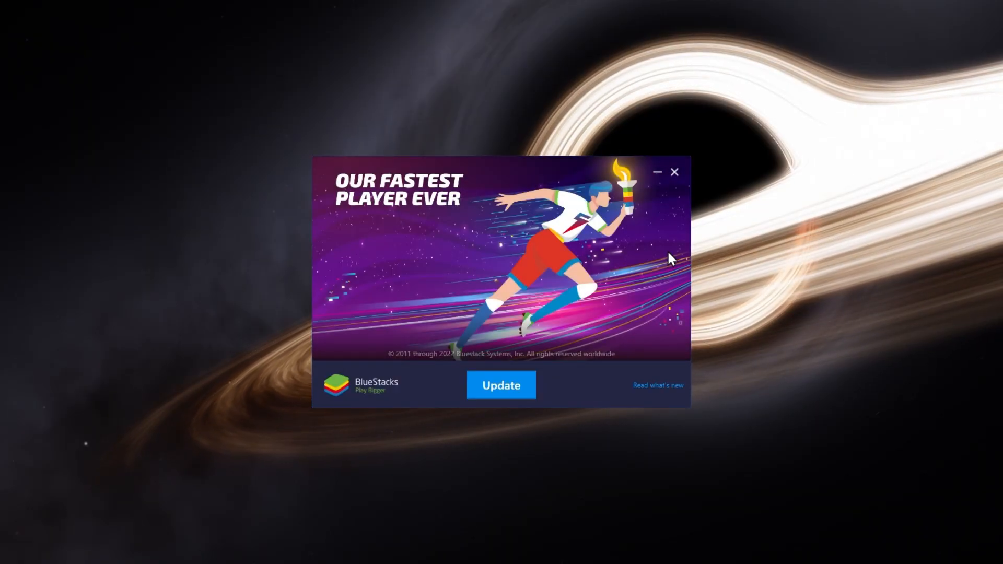
Start the BlueStacks update from the installer window.
left_click(674, 172)
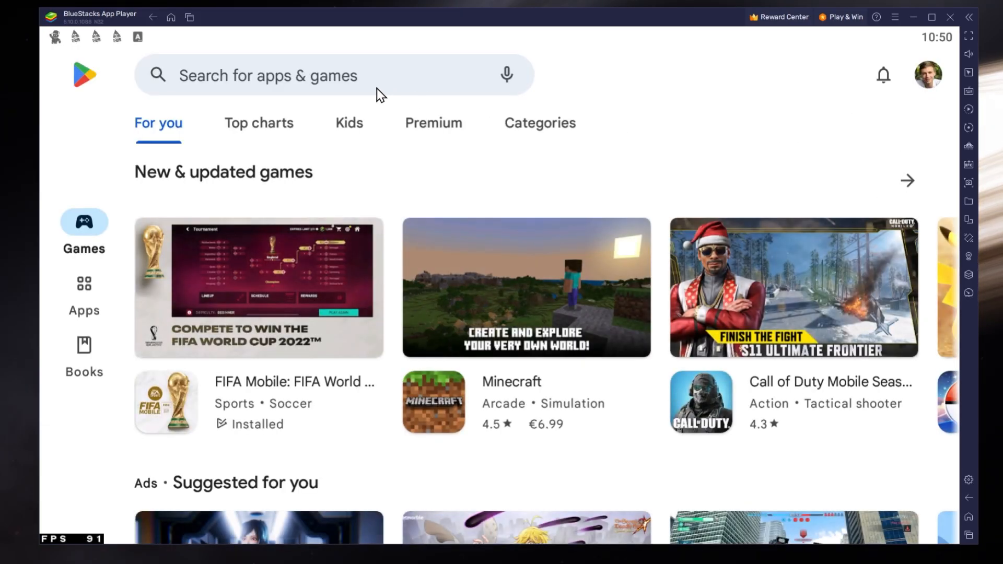
Search the Play Store for dbz dokkan, check Dokkan Battle is installed, and return home.
type("dbzx")
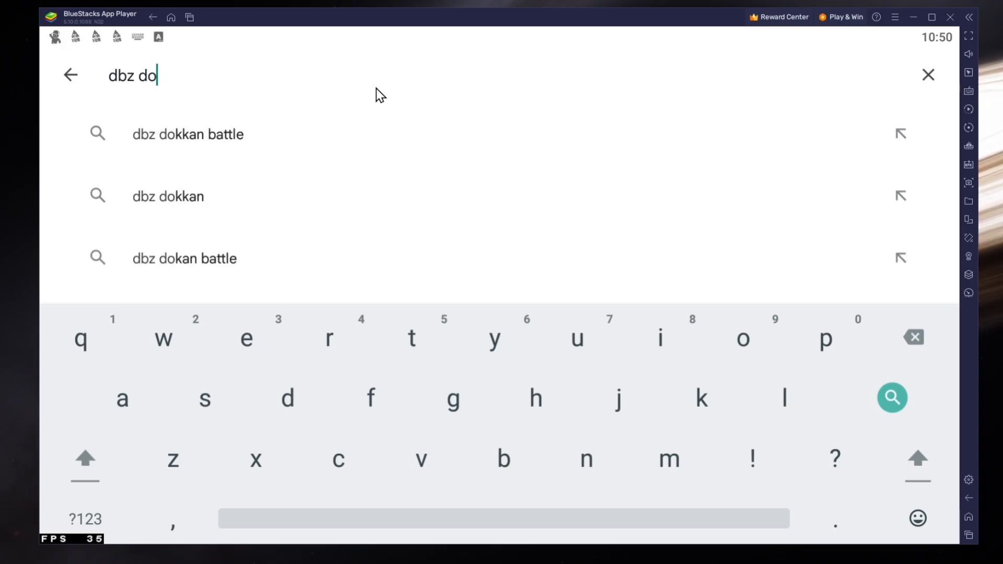
left_click(169, 196)
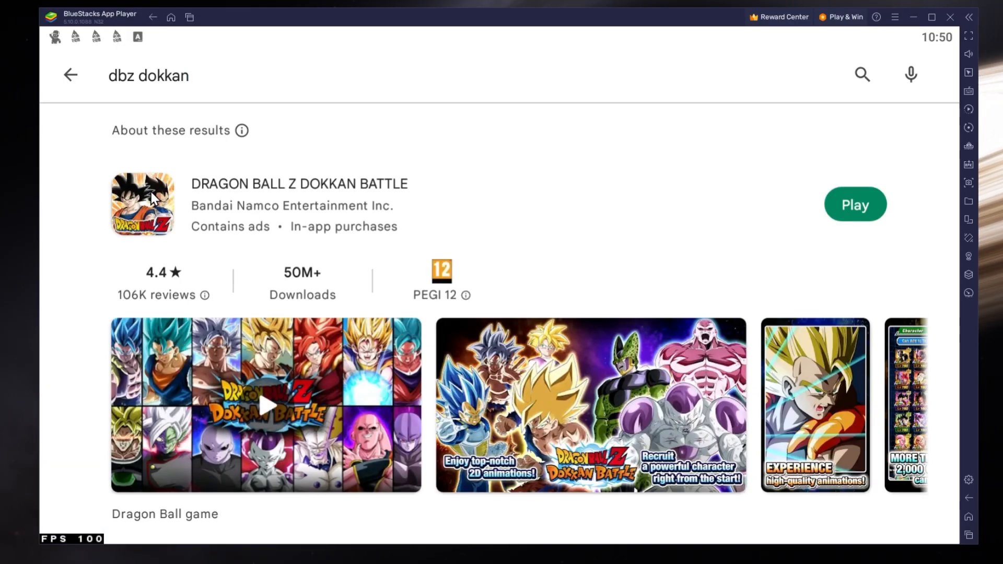
scroll("down", 3)
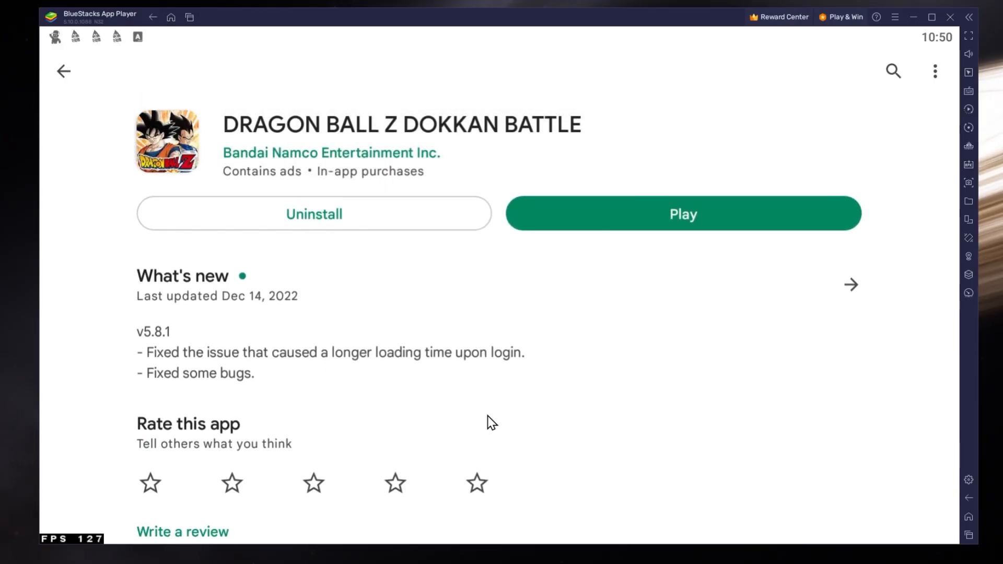
left_click(63, 71)
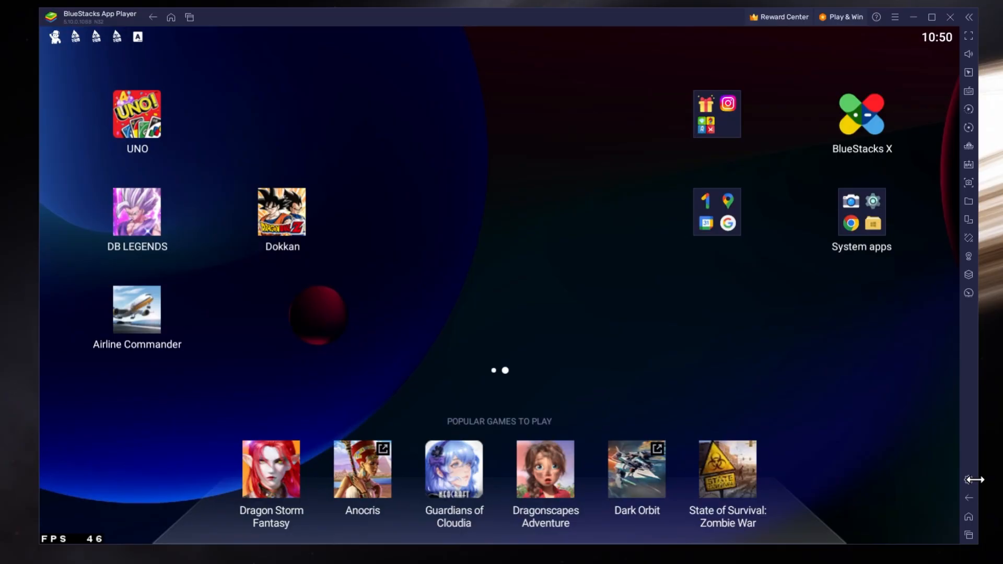
mouse_move(968, 480)
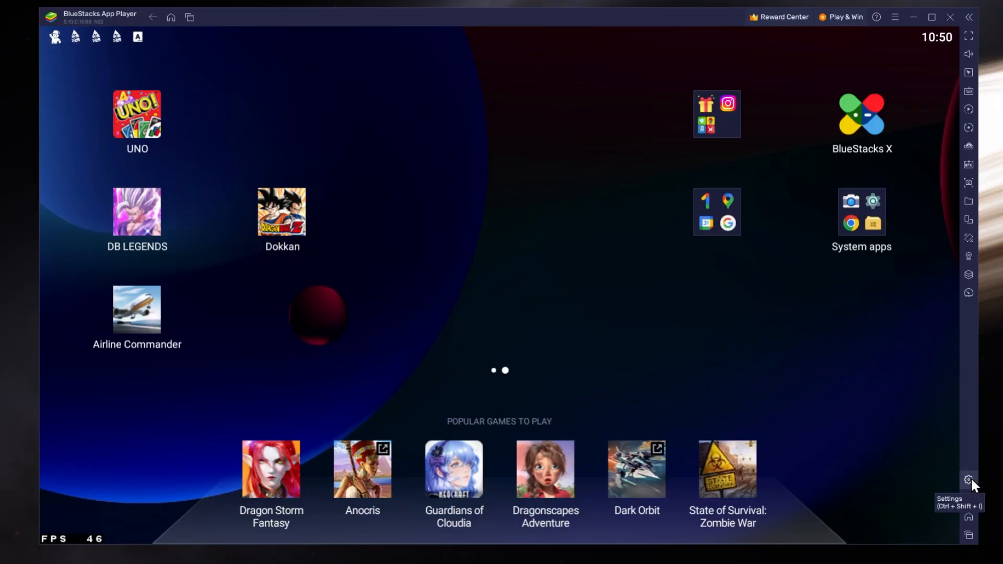
In Performance settings keep CPU at High (4 Cores) and memory at High (4 GB).
left_click(968, 481)
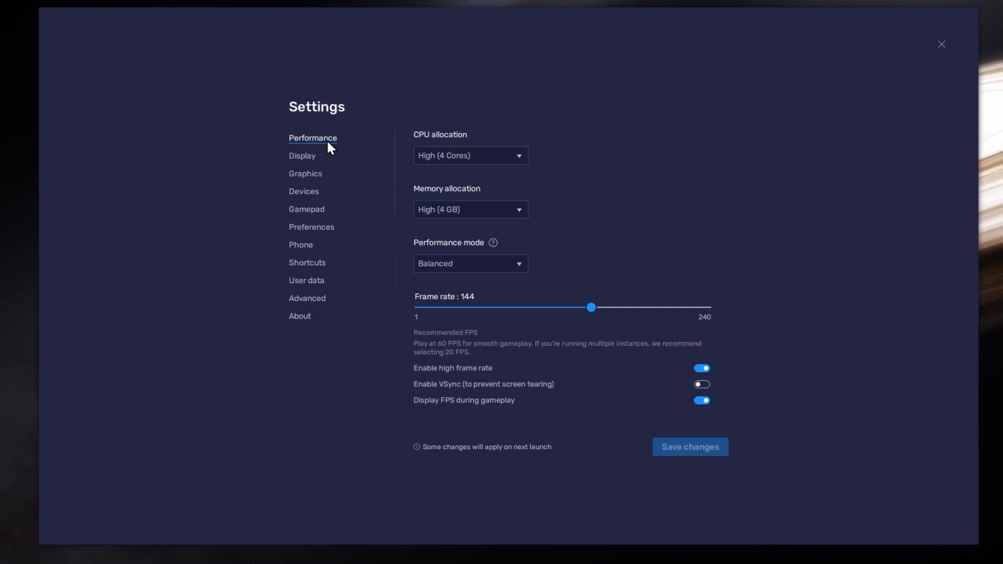
left_click(470, 156)
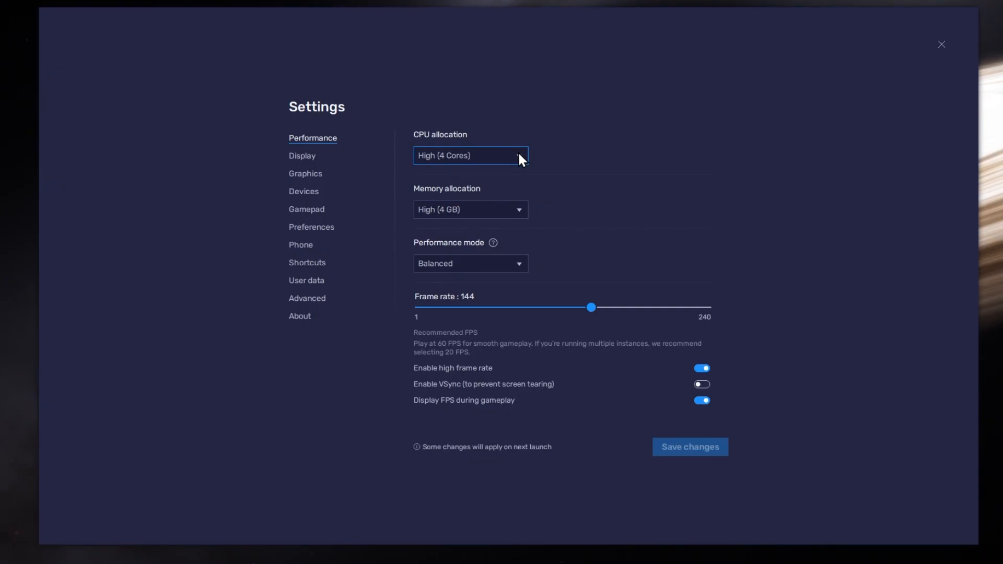
left_click(471, 155)
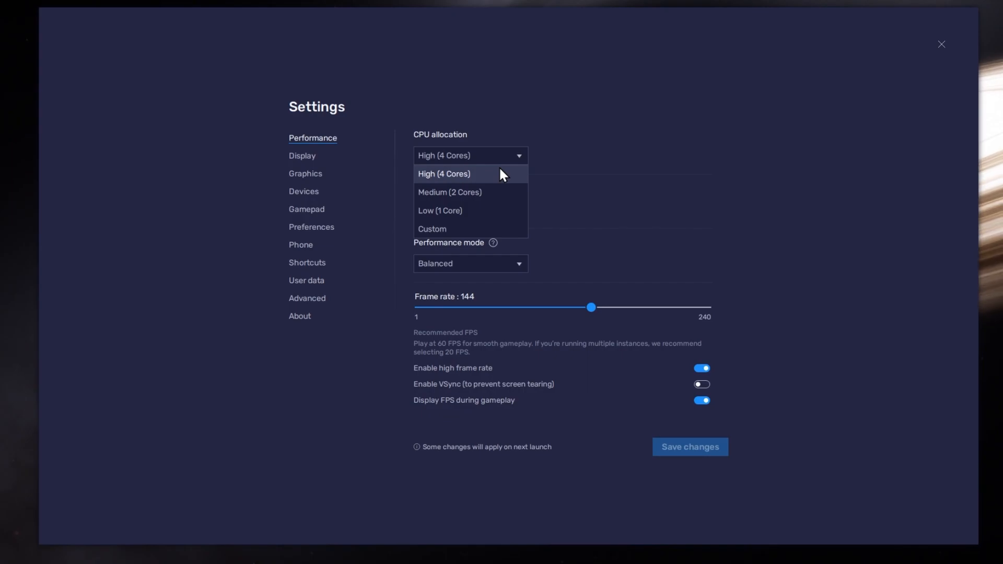
left_click(443, 174)
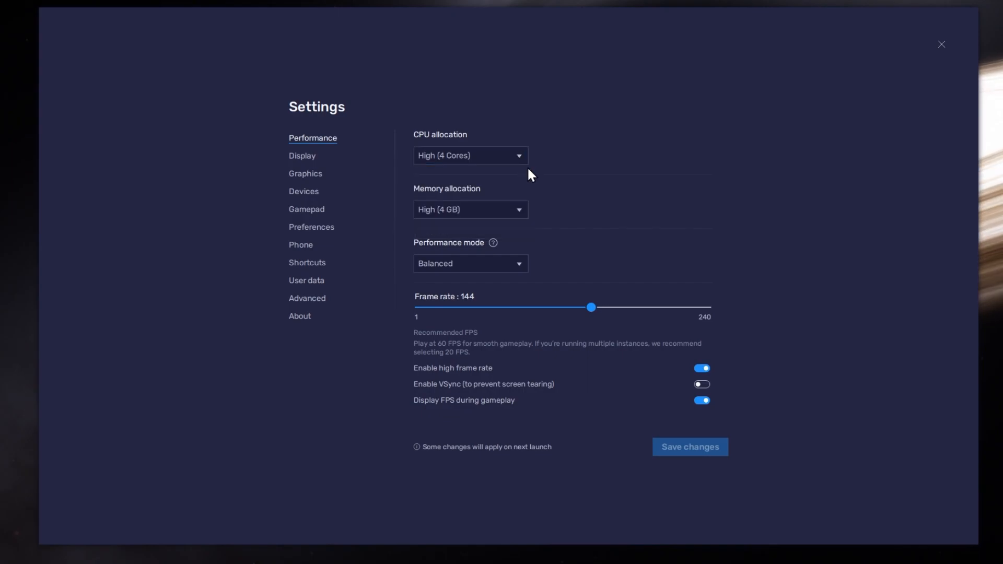
left_click(469, 209)
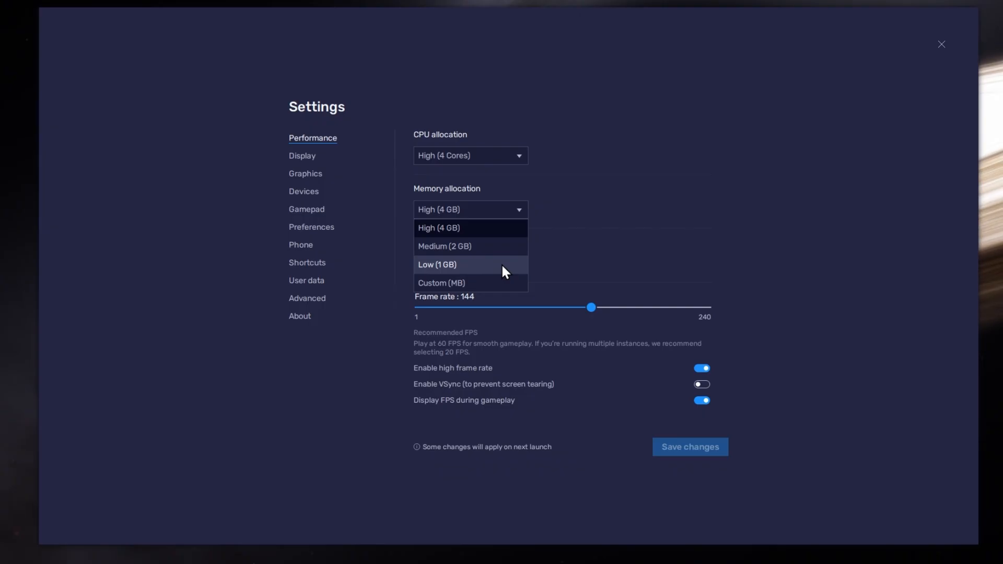
left_click(439, 228)
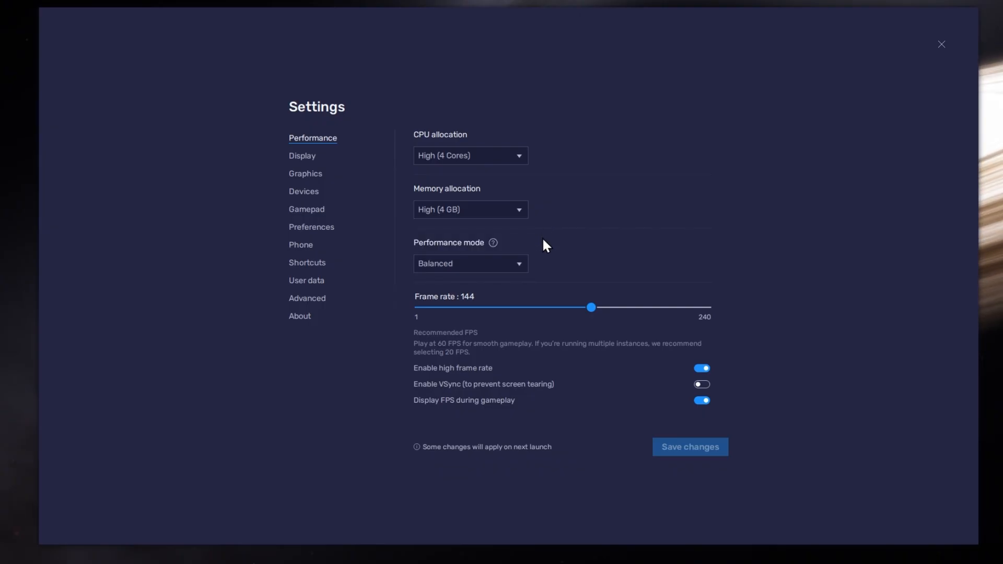
Set the frame rate to 144 with high frame rate enabled and FPS displayed.
left_click(470, 263)
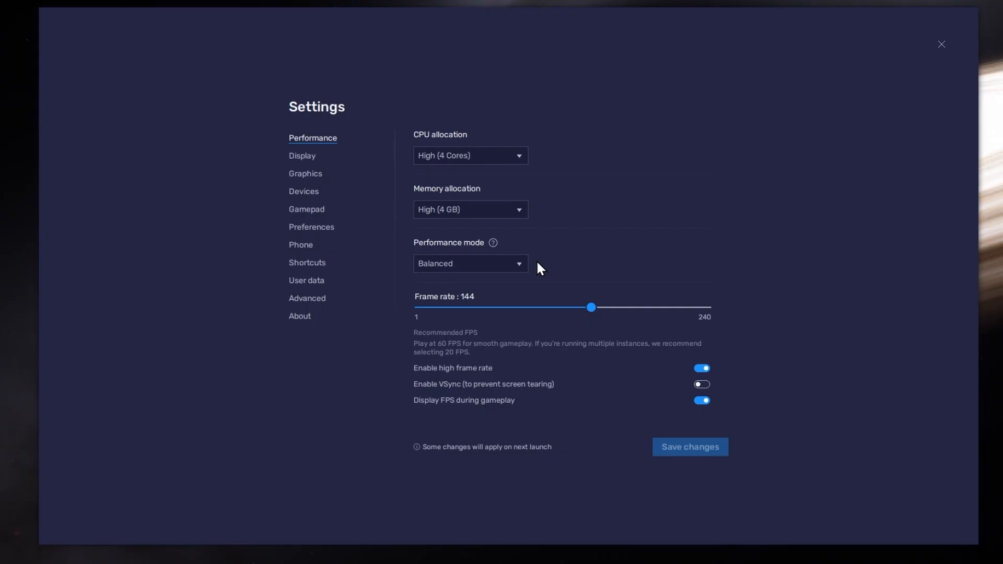
mouse_move(688, 373)
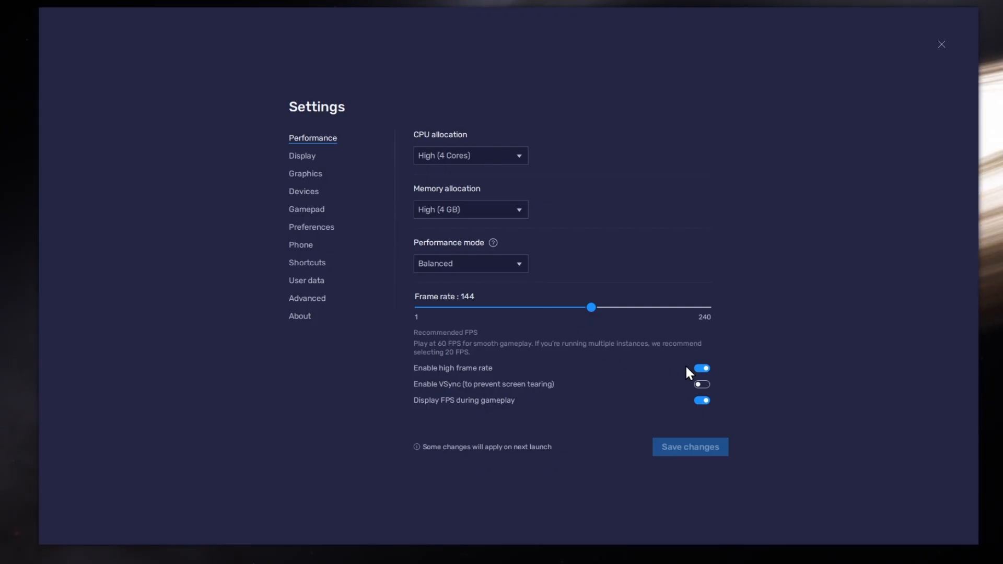
left_click_drag(589, 308, 597, 307)
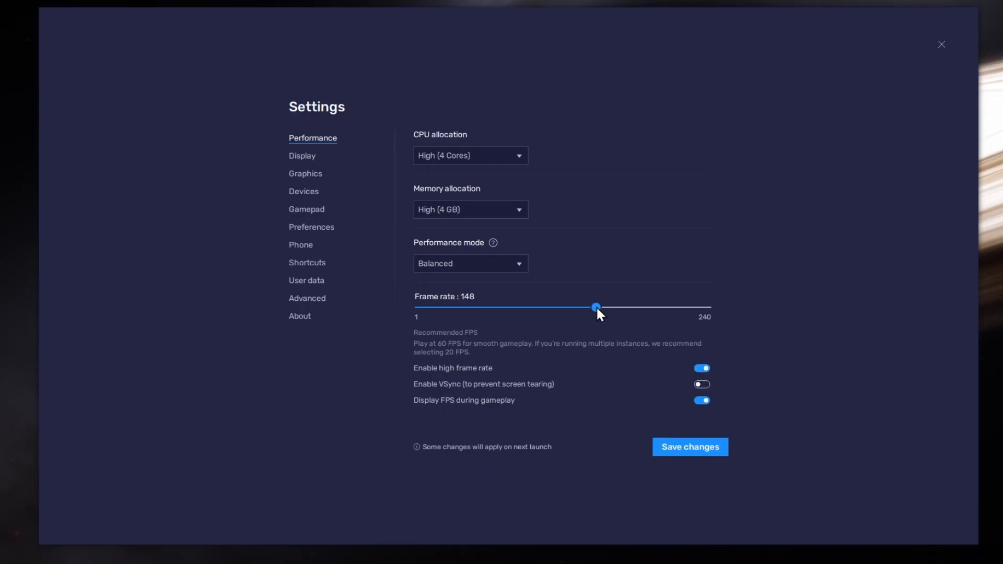
left_click_drag(597, 307, 588, 307)
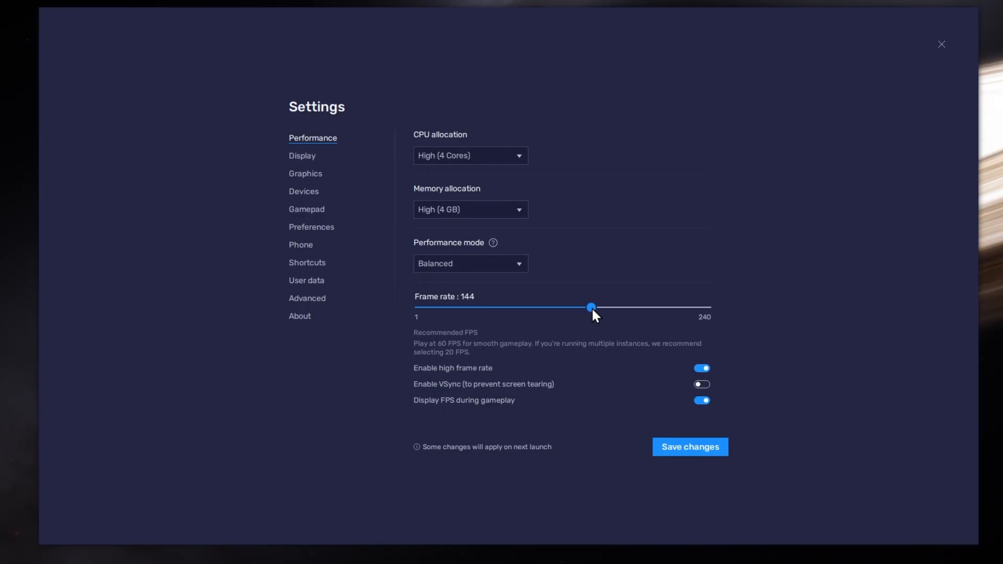
left_click(689, 447)
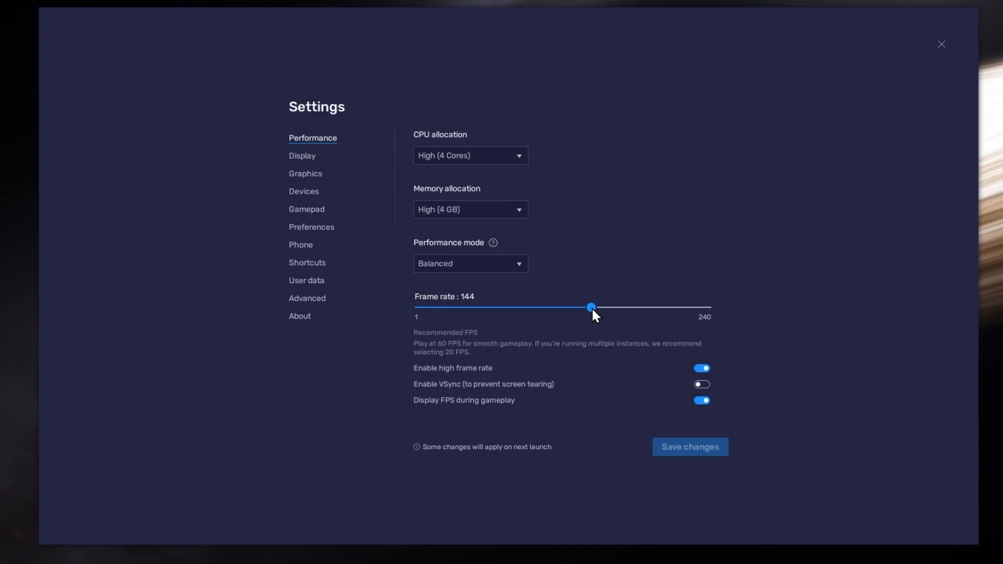
mouse_move(27, 304)
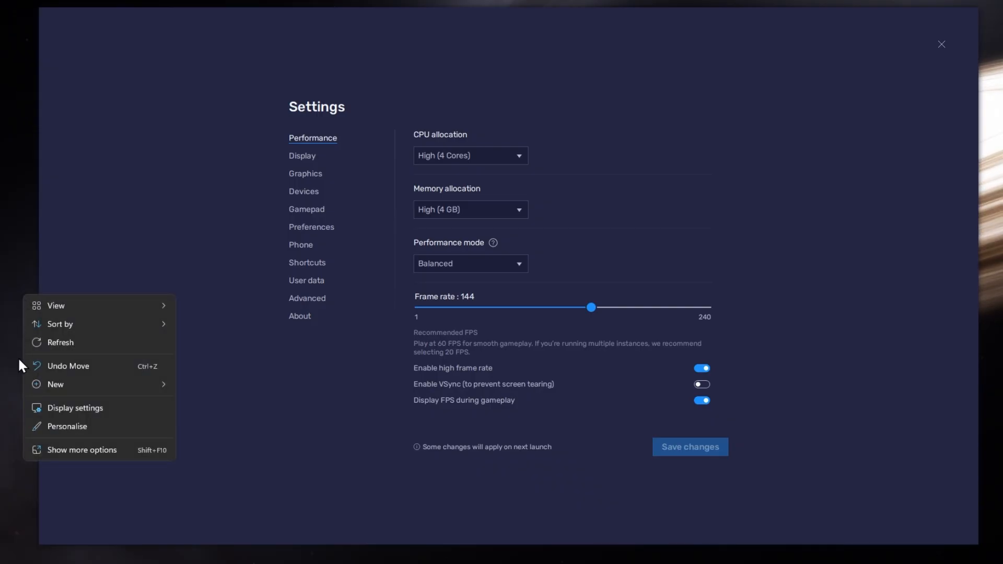
Check the monitor's advanced display info in Windows Settings, confirming 119.97 Hz.
left_click(75, 408)
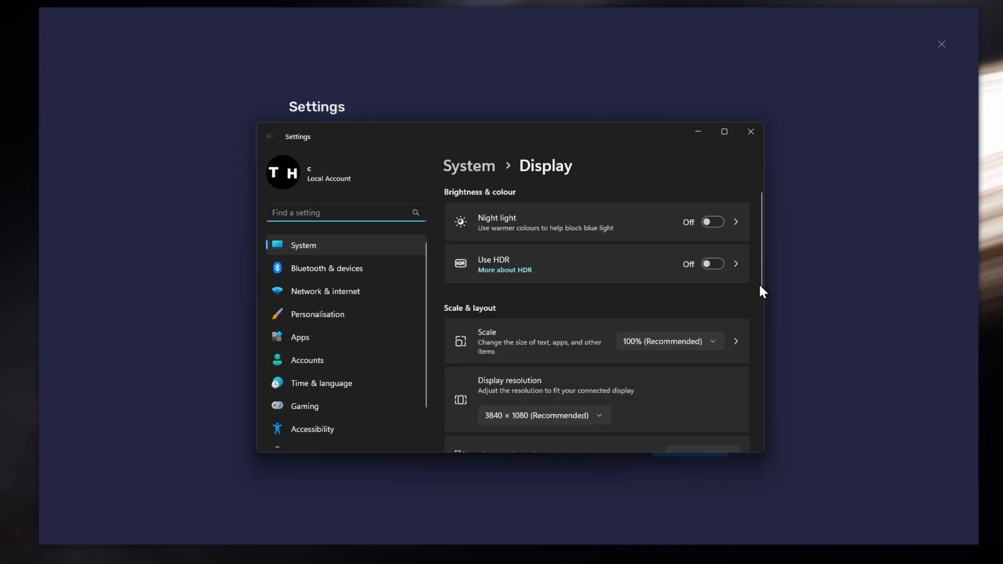
scroll("down", 3)
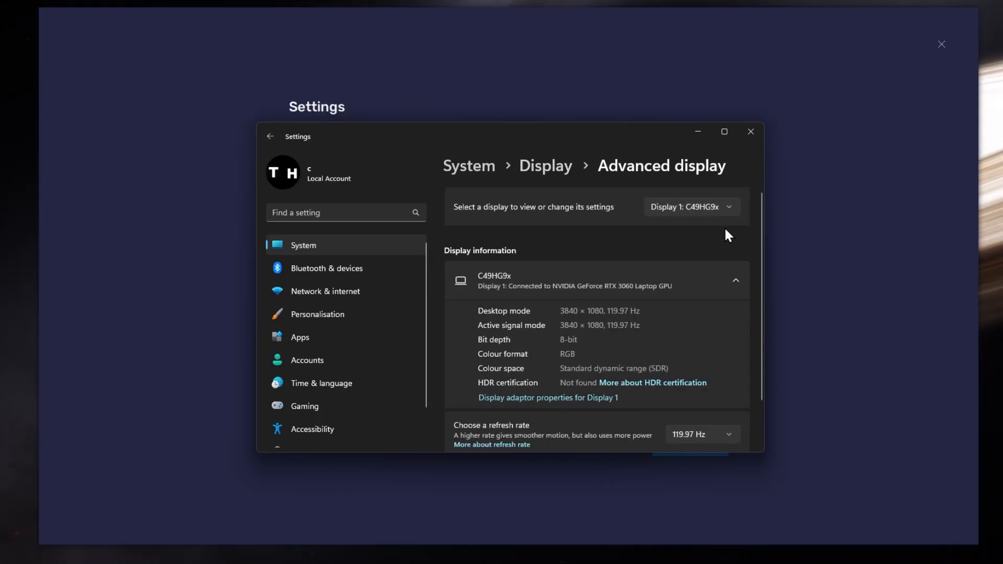
scroll("down", 3)
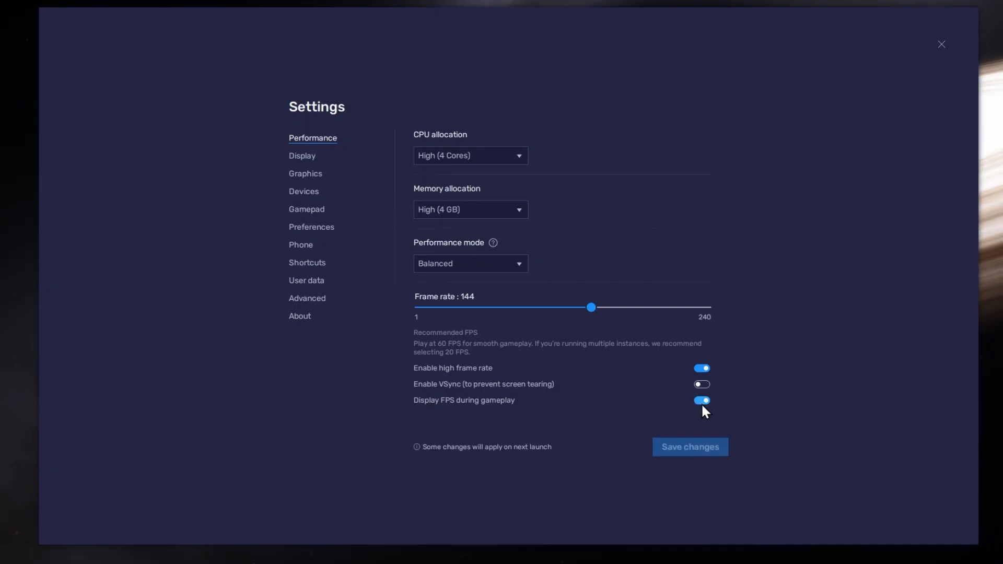
mouse_move(605, 353)
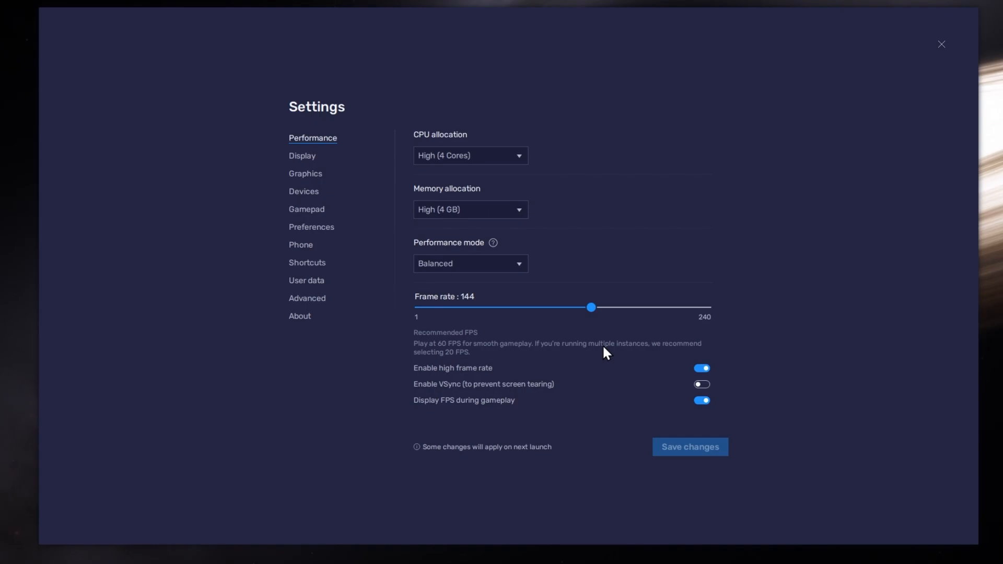
Try the 3840x2160 and 2560x1440 resolutions, keep landscape 1600x900, and close Settings.
left_click(302, 155)
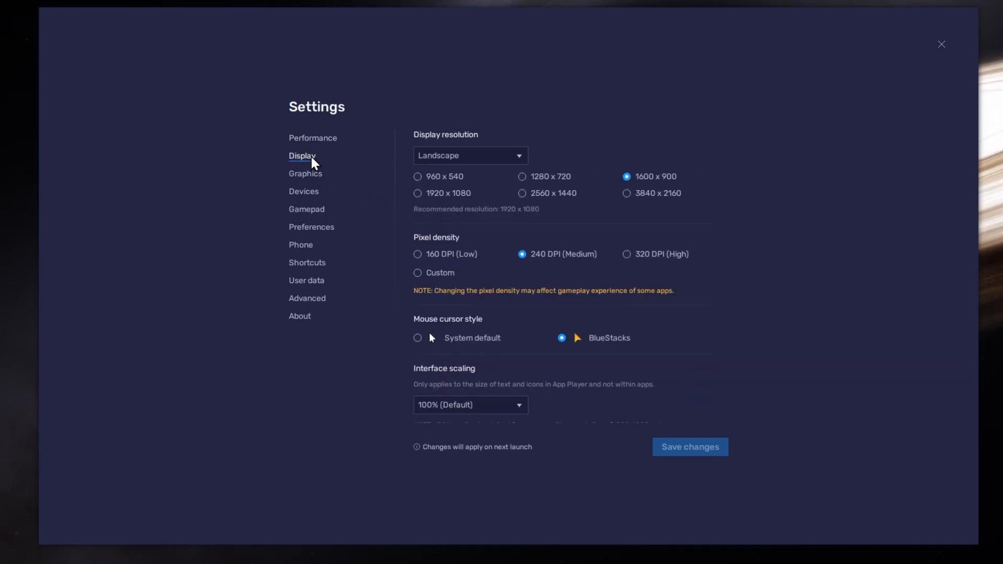
left_click(470, 156)
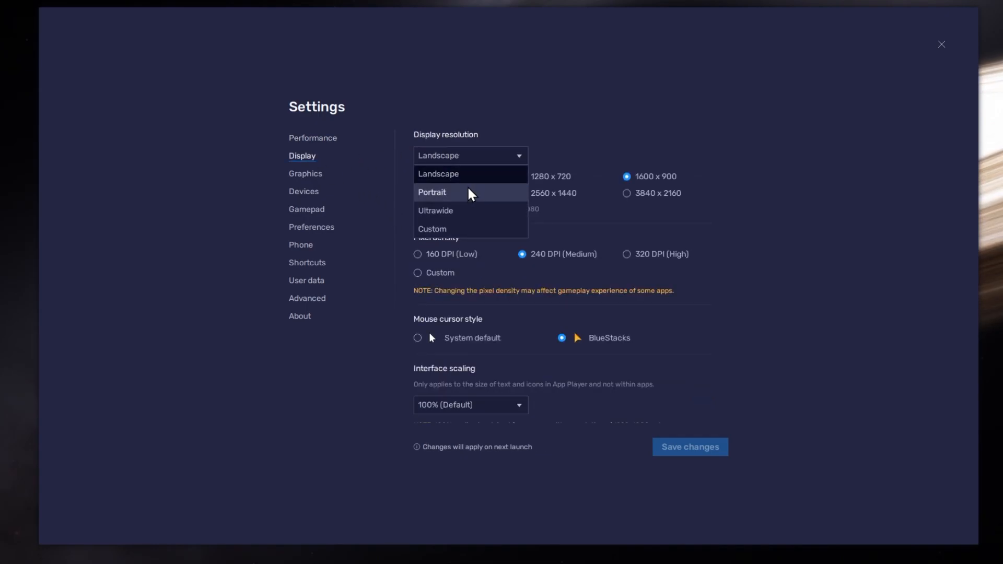
left_click(625, 192)
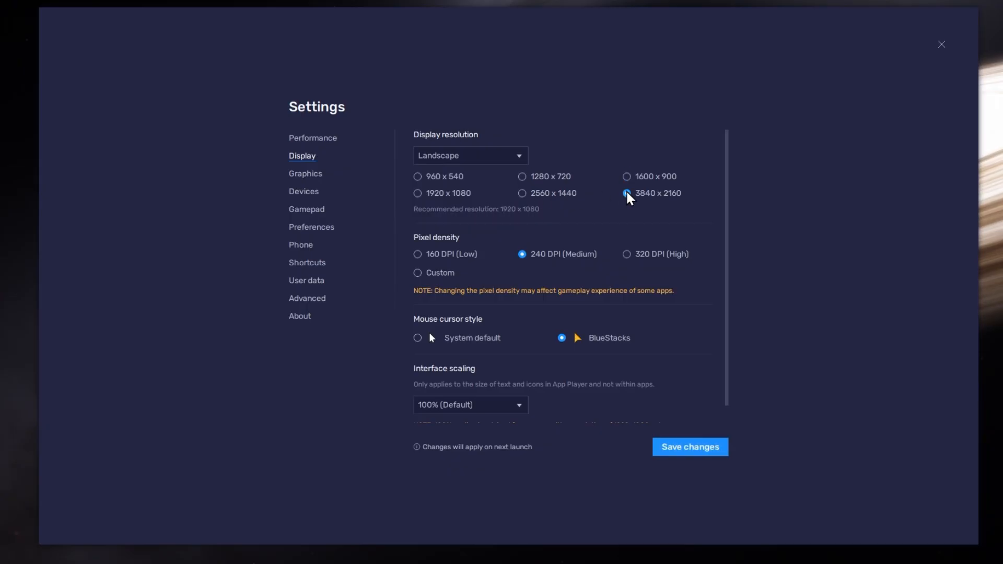
left_click(522, 193)
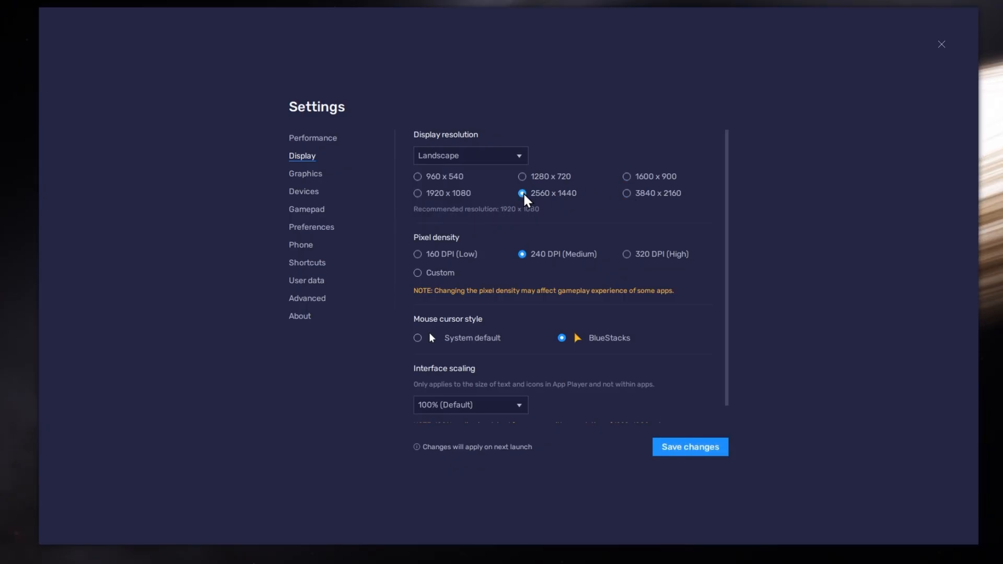
left_click(626, 177)
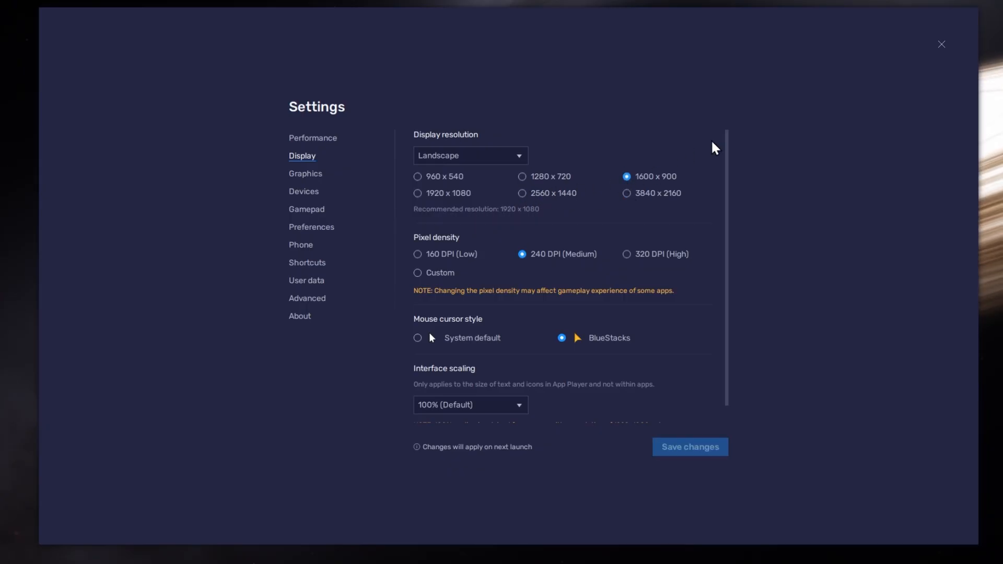
left_click(941, 44)
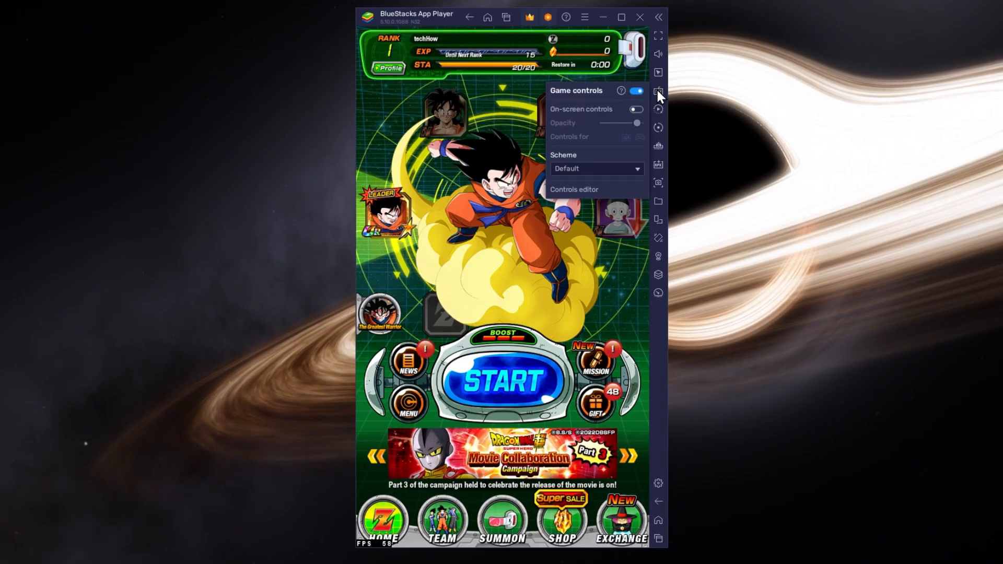
Toggle the on-screen key controls on and then off over Dokkan Battle.
left_click(637, 108)
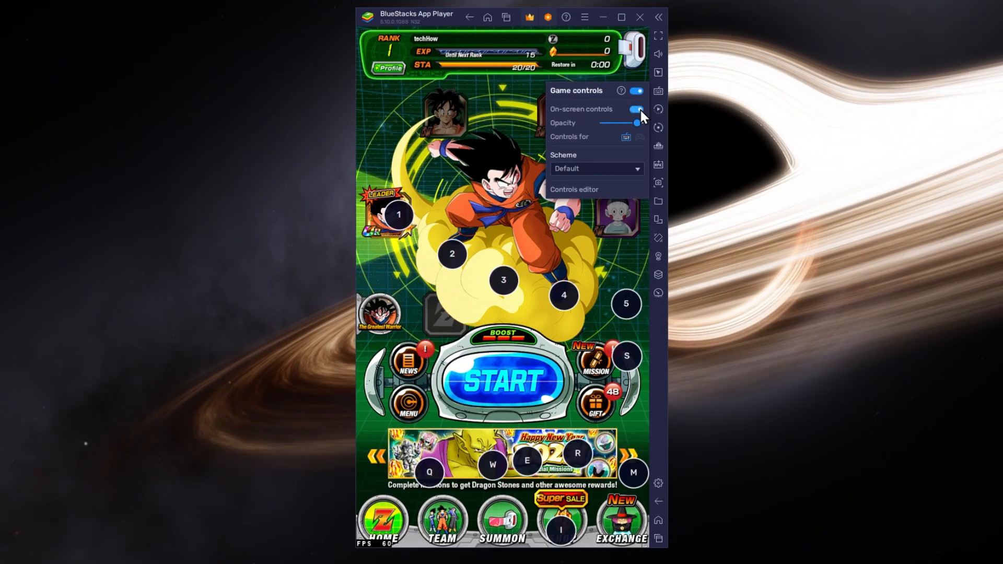
left_click(635, 109)
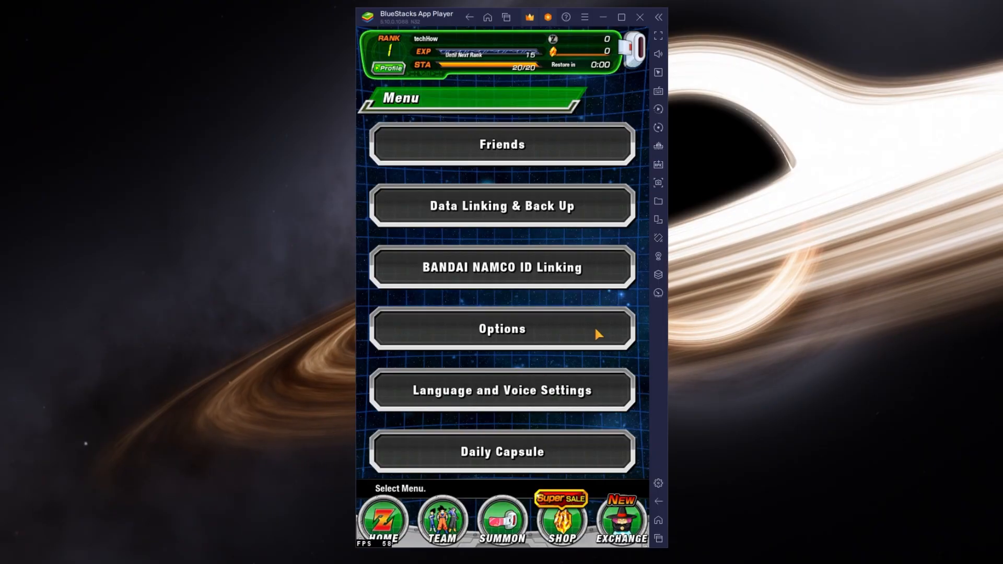
mouse_move(644, 330)
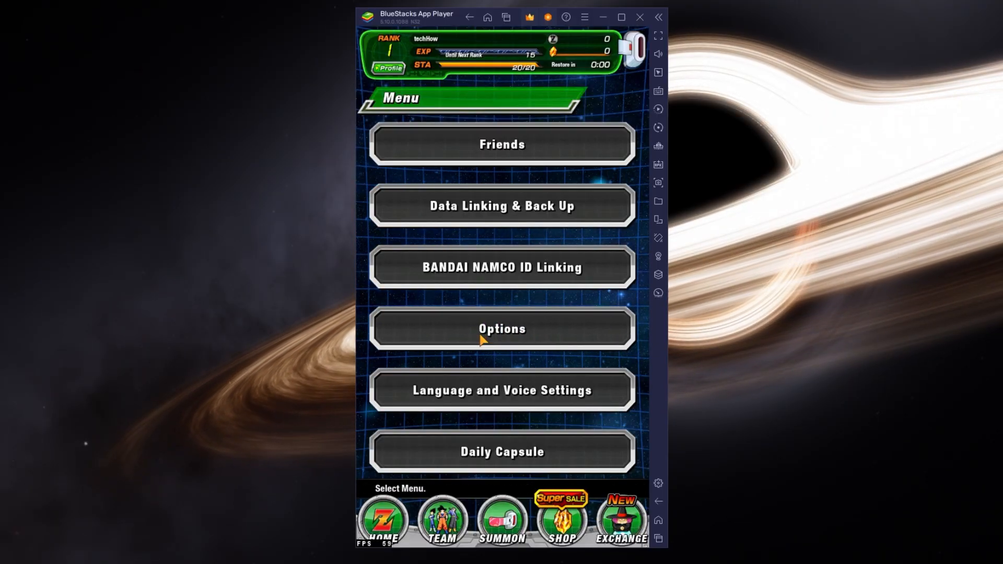
left_click(502, 328)
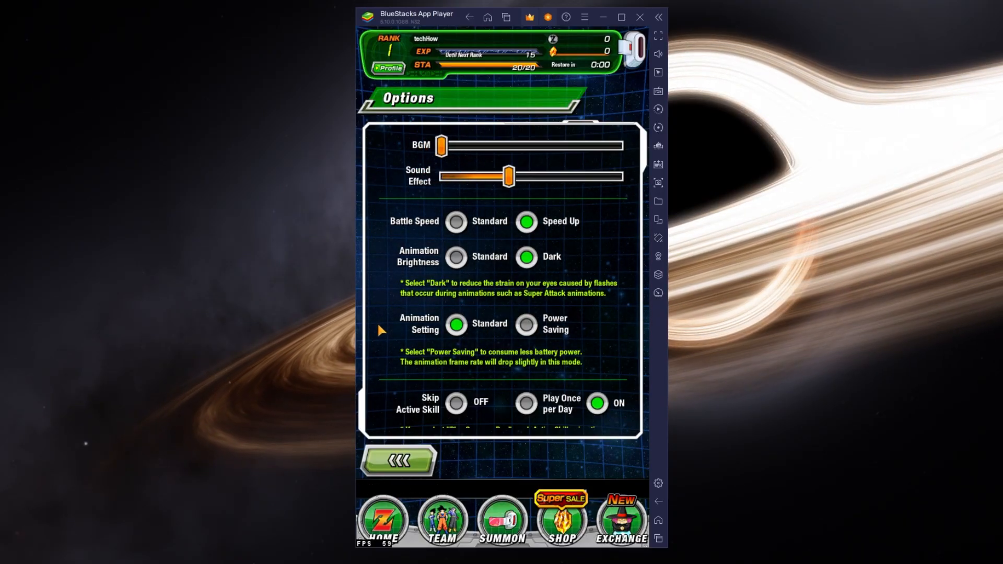
left_click(455, 221)
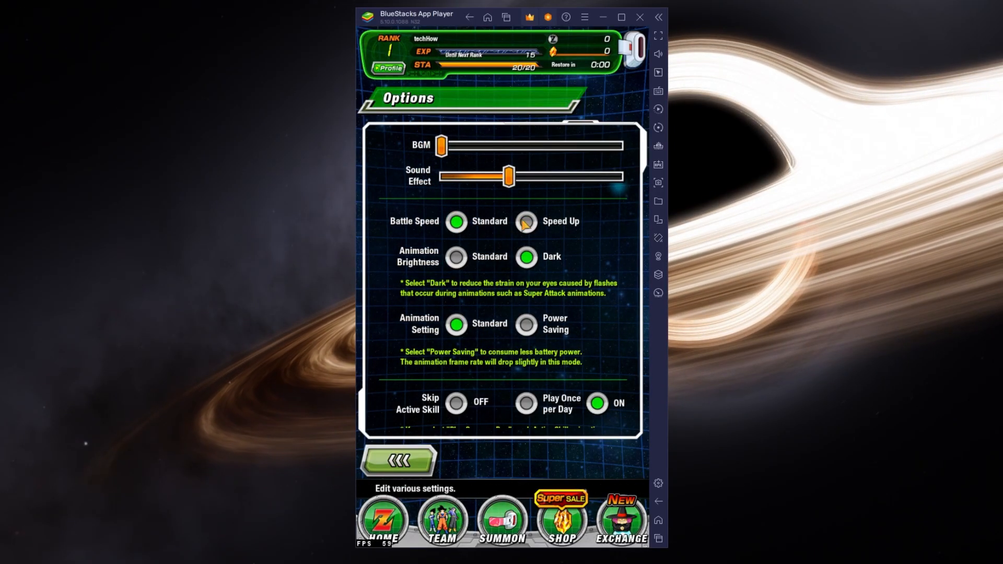
left_click(525, 220)
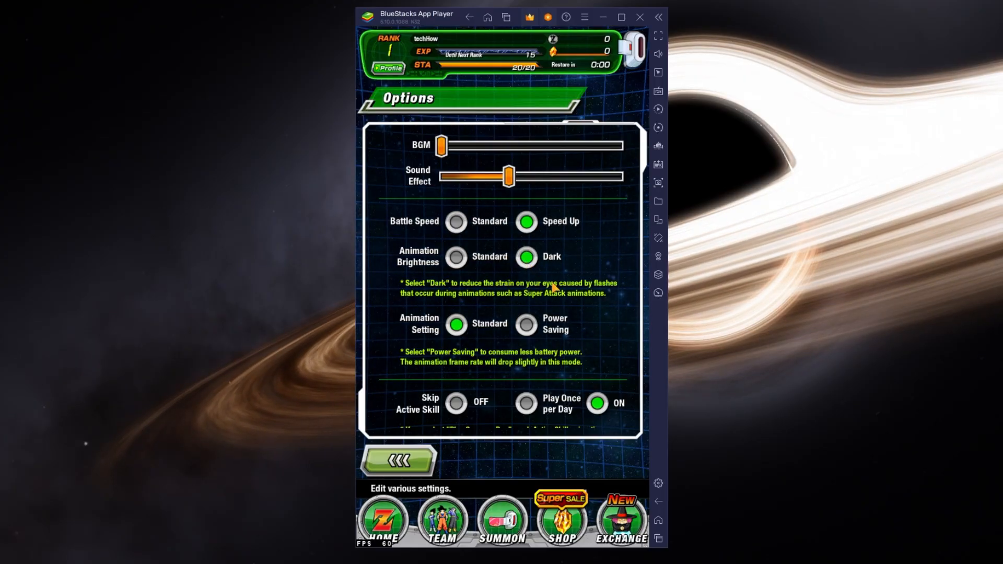
scroll("down", 3)
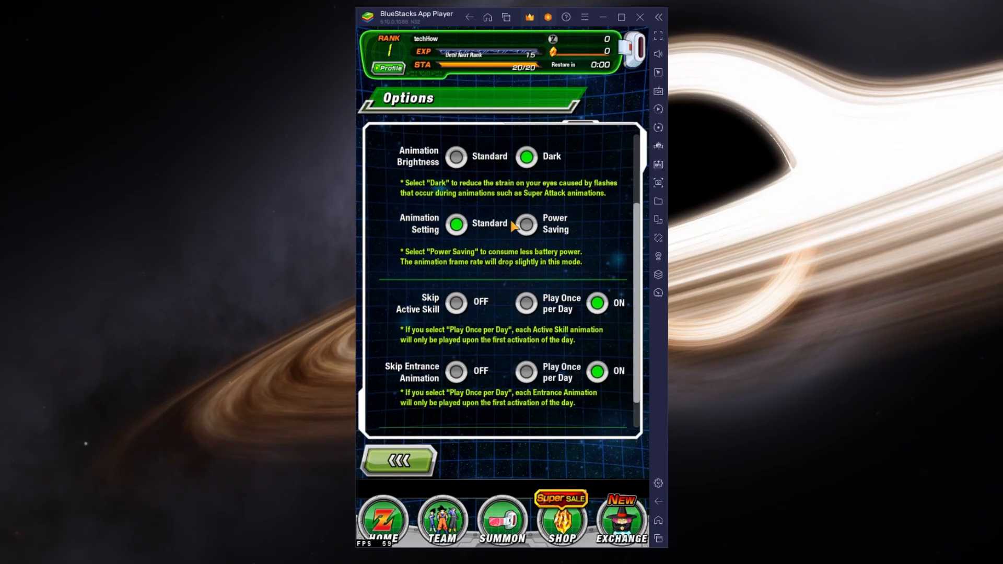
left_click(454, 223)
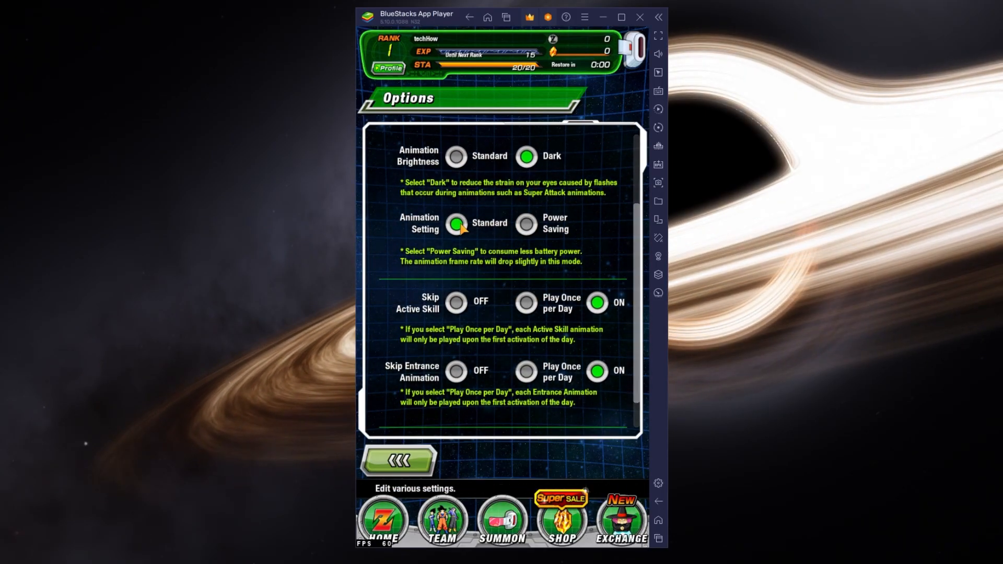
scroll("down", 3)
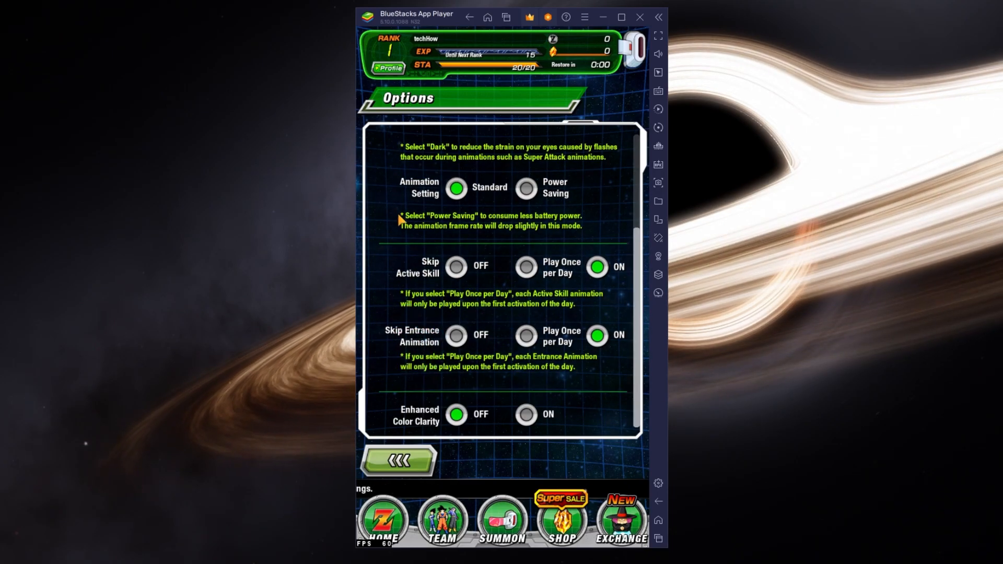
left_click(398, 461)
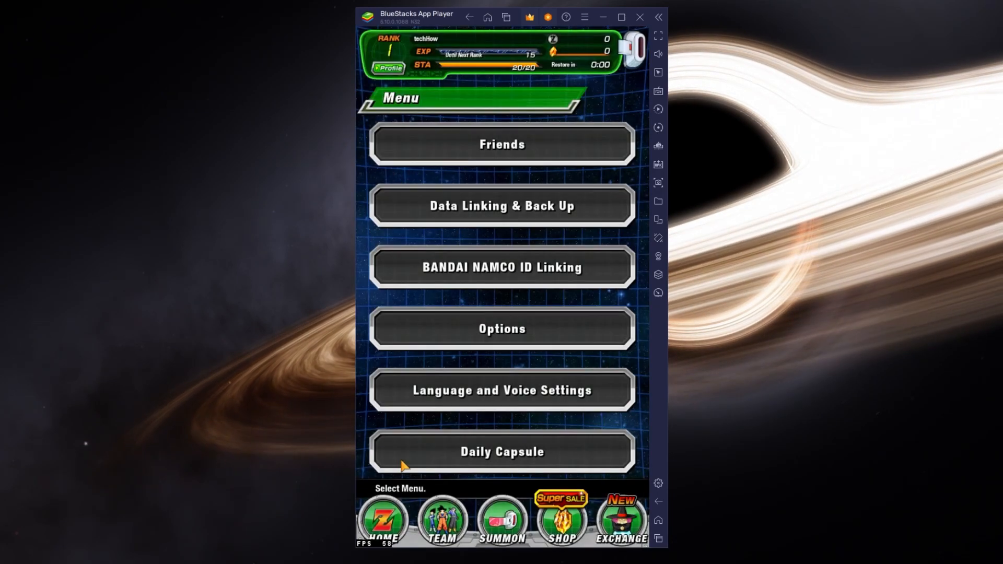
Return to the game's home and scroll the story mode's Series Selection list.
left_click(502, 205)
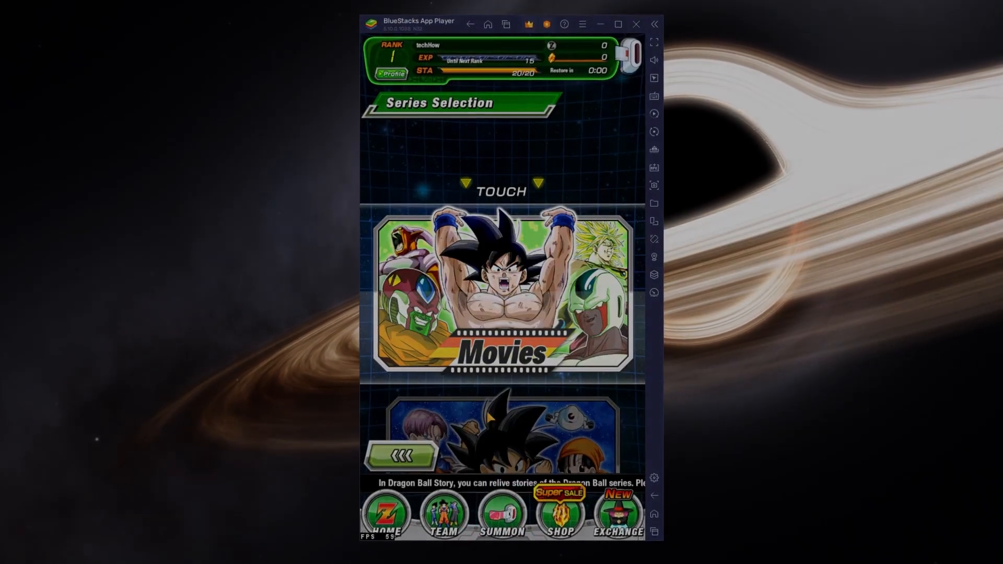
scroll("down", 3)
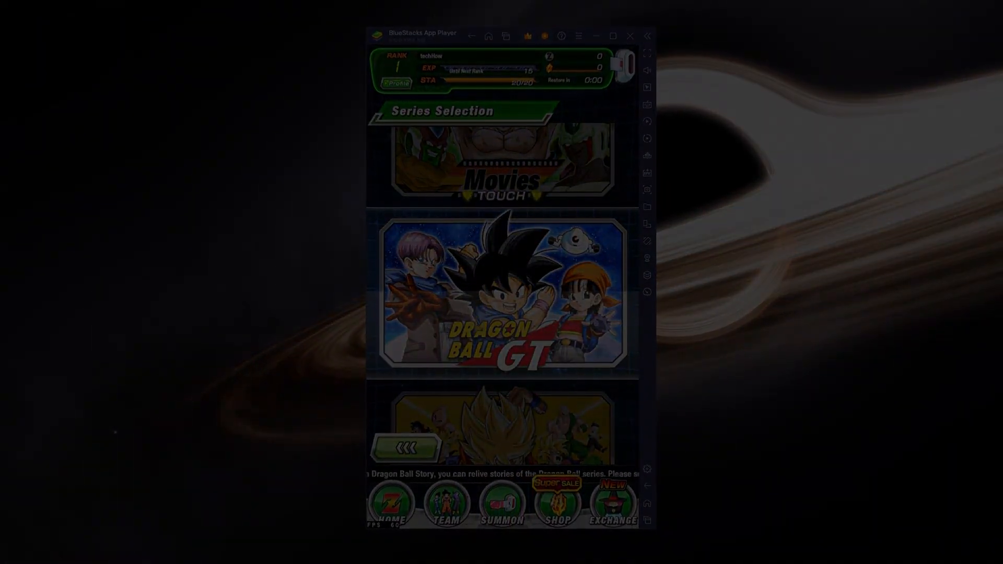